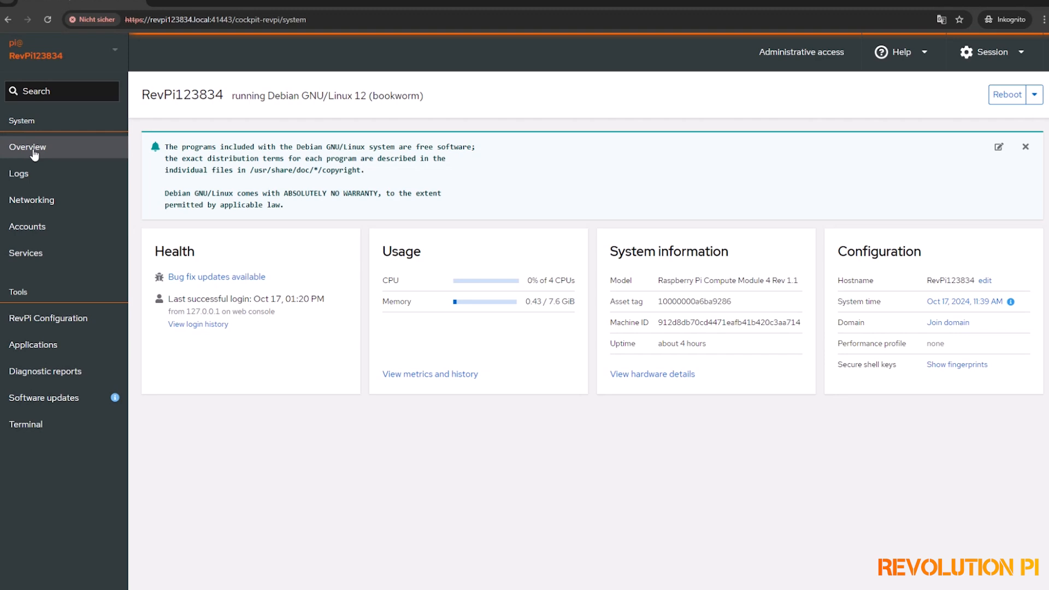
# Open the Overview page, leading to the RevPi123834 Cockpit login screen.
pyautogui.click(48, 321)
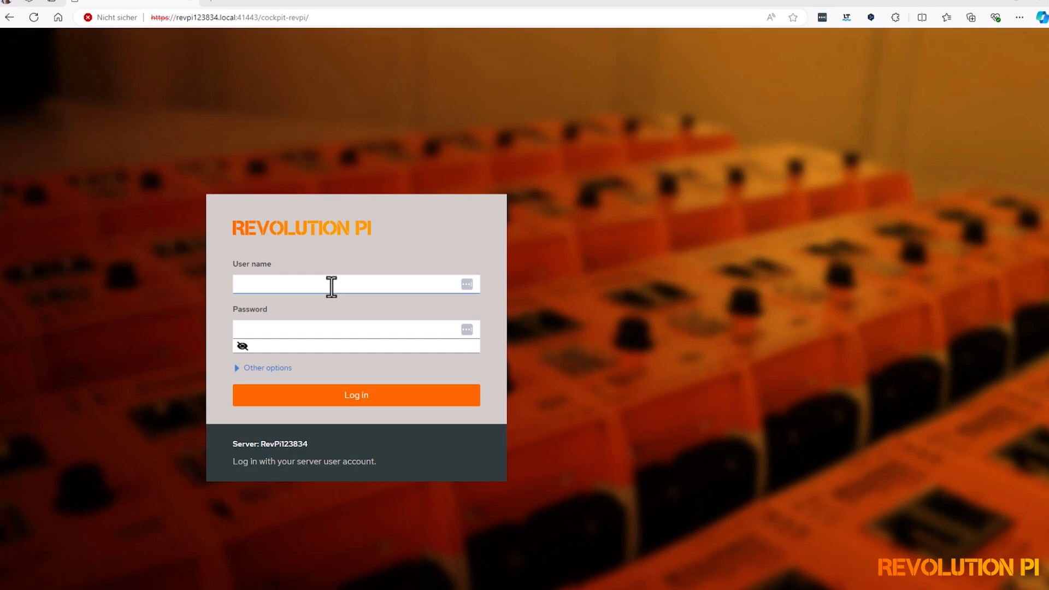
# Log in to Cockpit as user pi with the password.
pyautogui.write('pi')
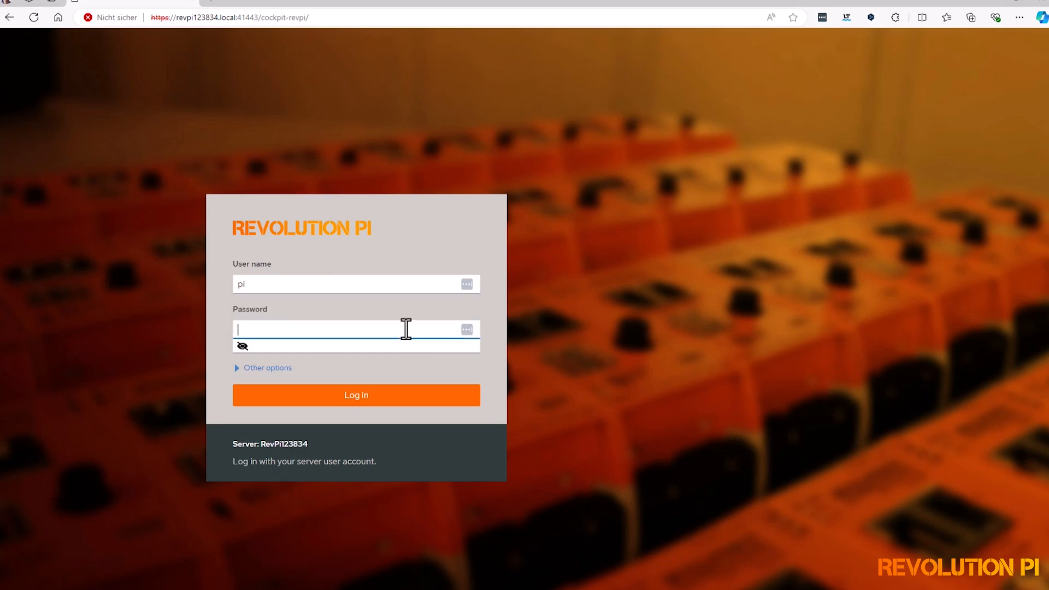
pyautogui.click(355, 395)
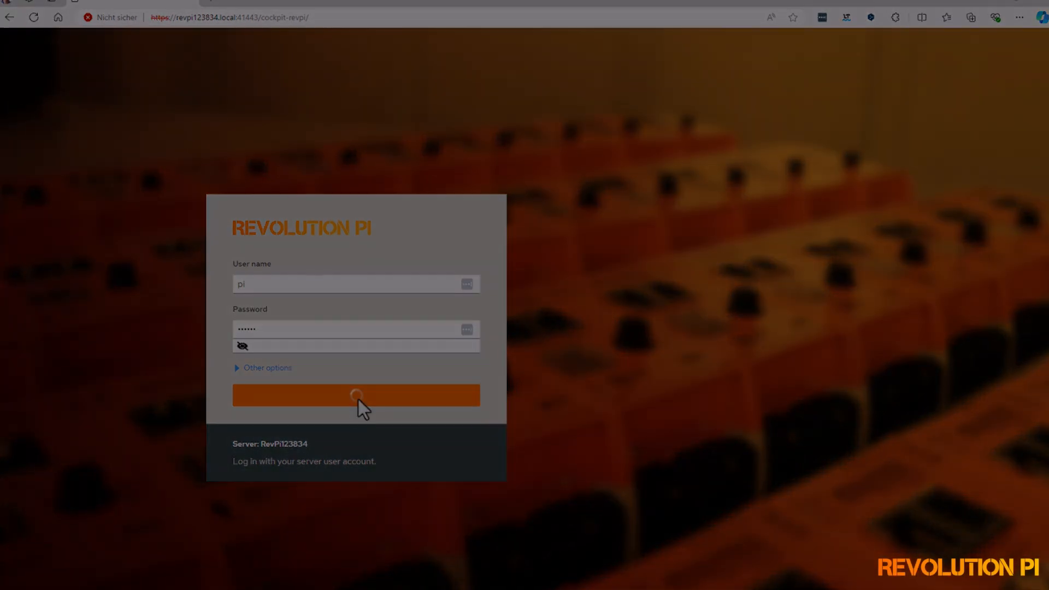
pyautogui.click(356, 395)
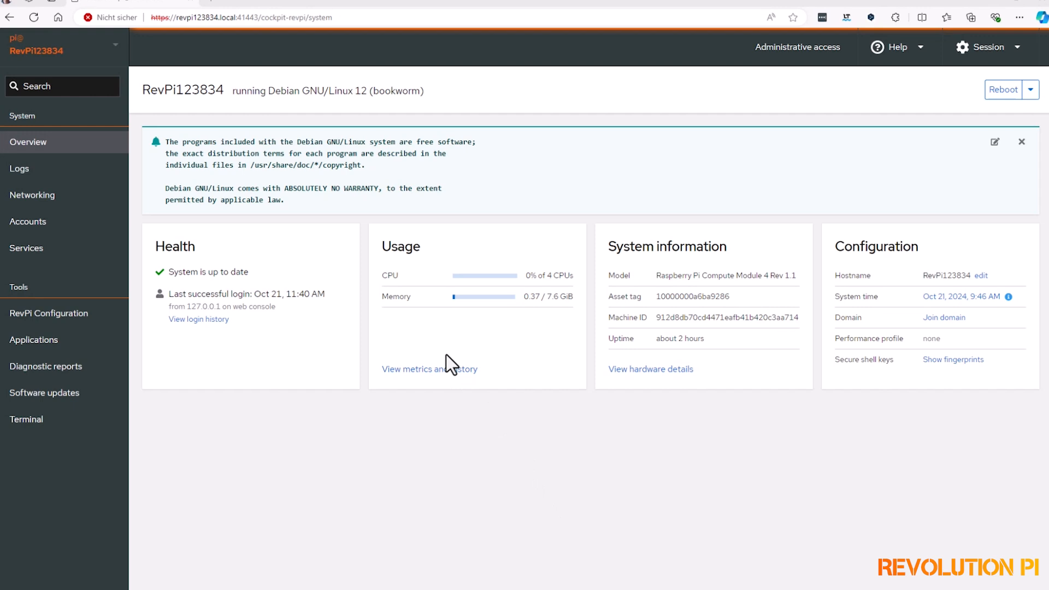
pyautogui.moveTo(158, 247)
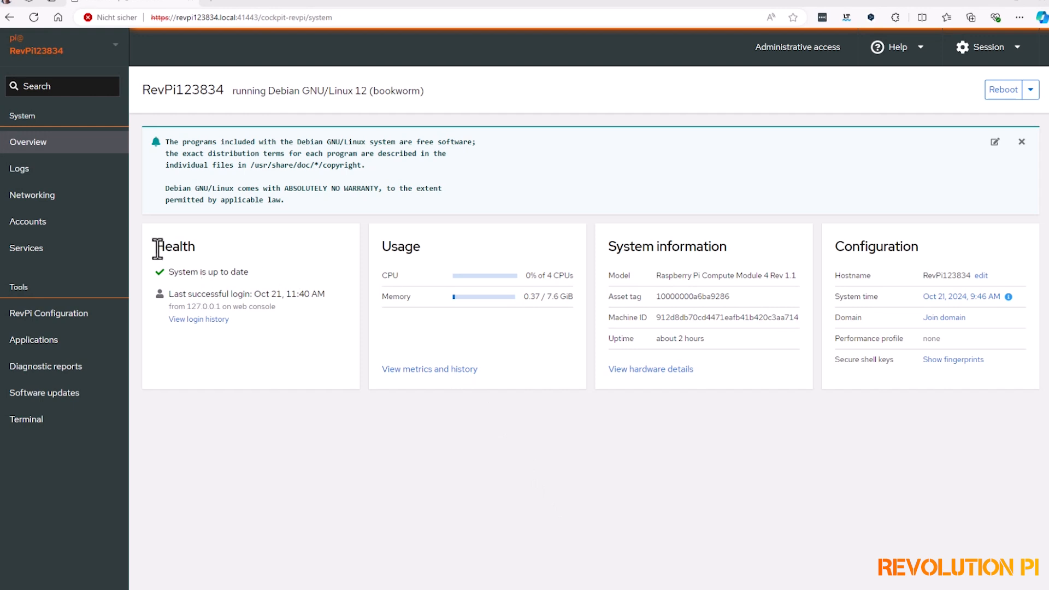
pyautogui.moveTo(410, 255)
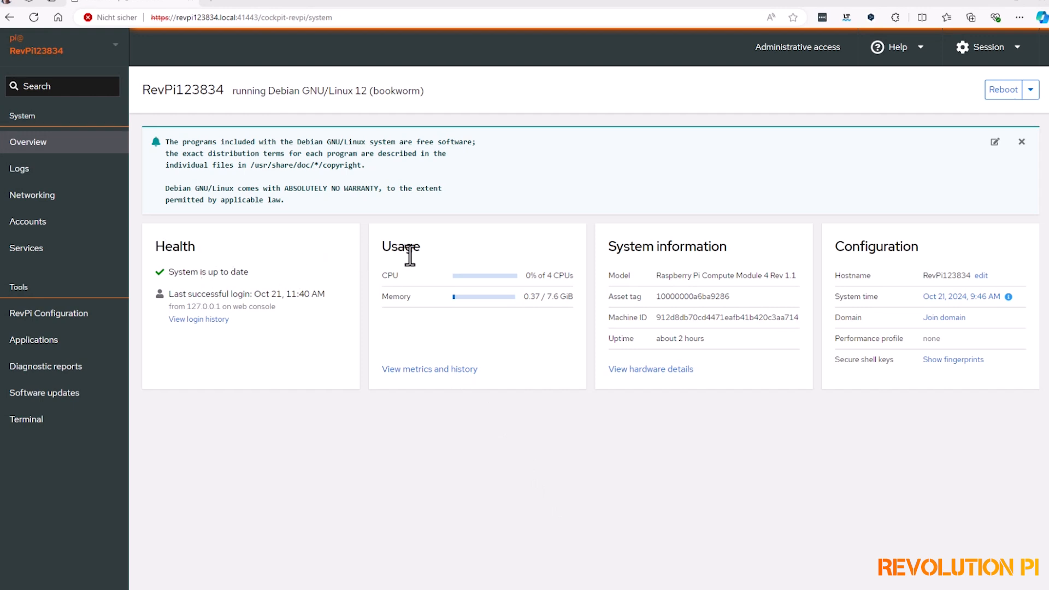
pyautogui.moveTo(654, 254)
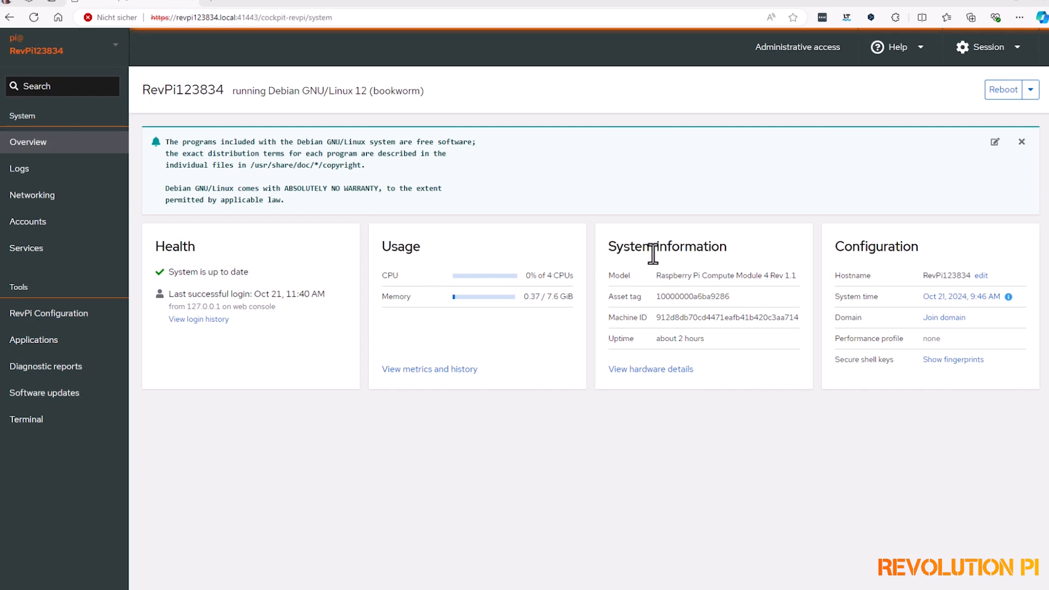
pyautogui.moveTo(788, 276)
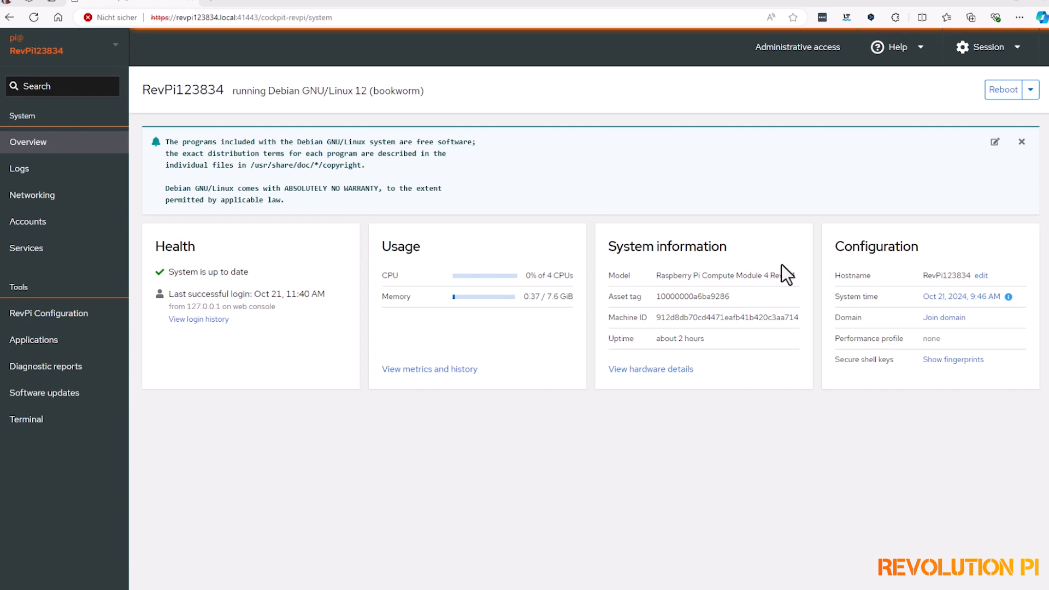
pyautogui.moveTo(766, 282)
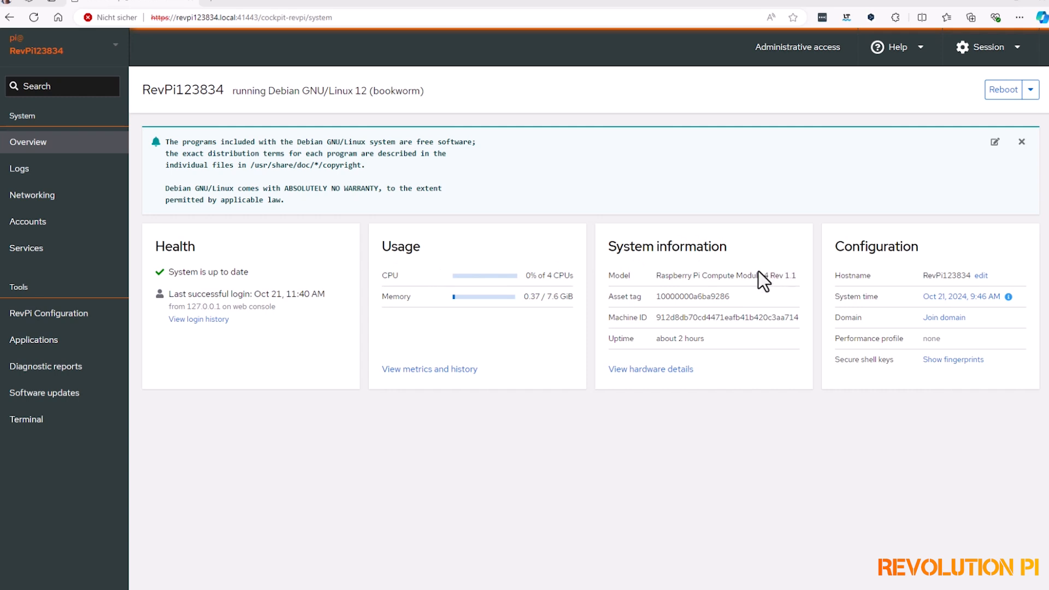
pyautogui.moveTo(465, 403)
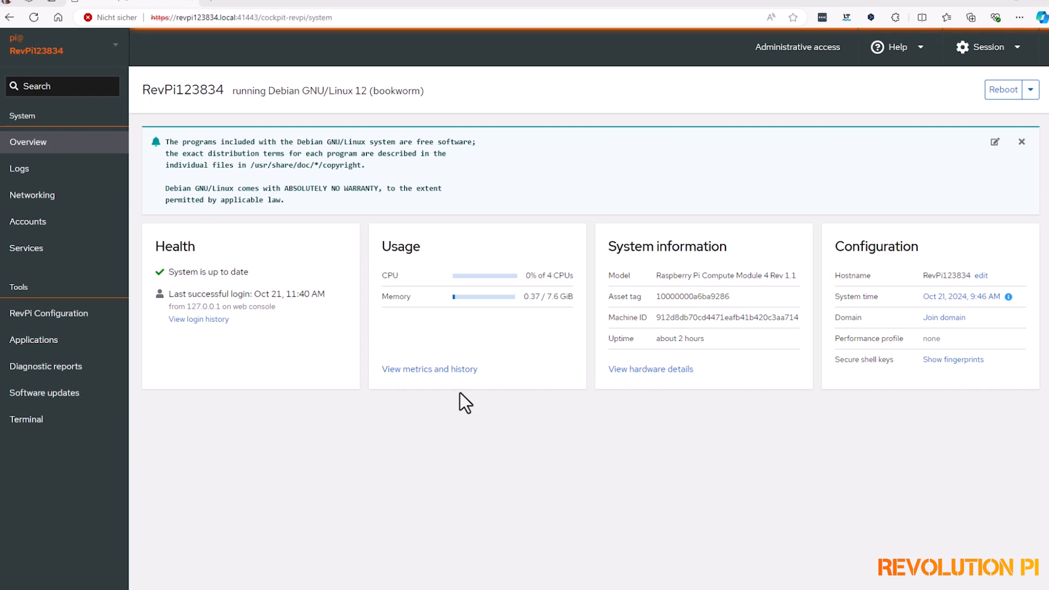
pyautogui.moveTo(845, 309)
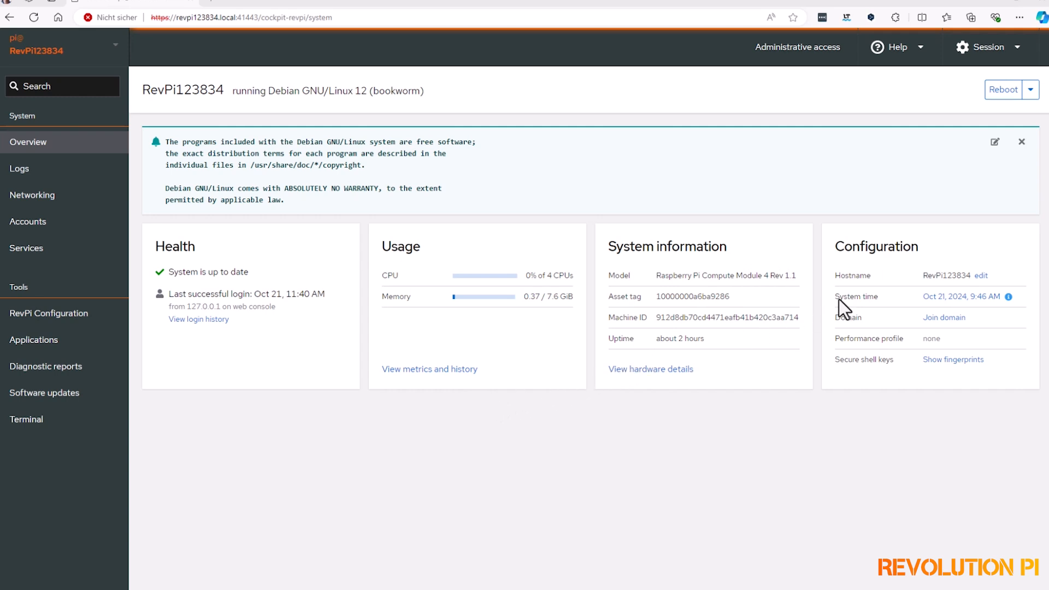
# Dismiss the host name dialog unchanged, then view Software updates listing revpi-bluetooth.
pyautogui.click(979, 275)
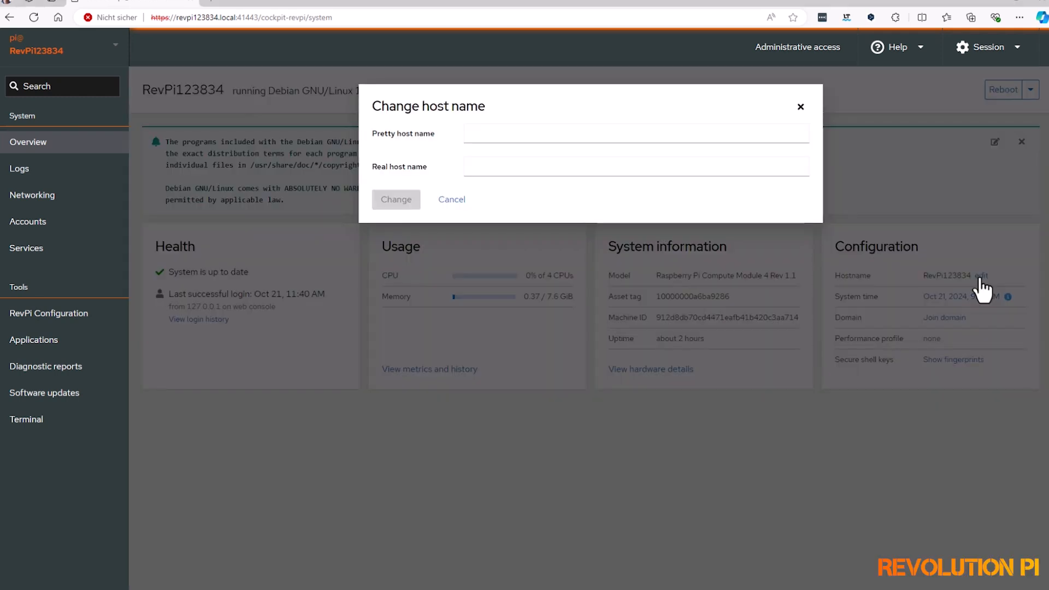
pyautogui.click(451, 199)
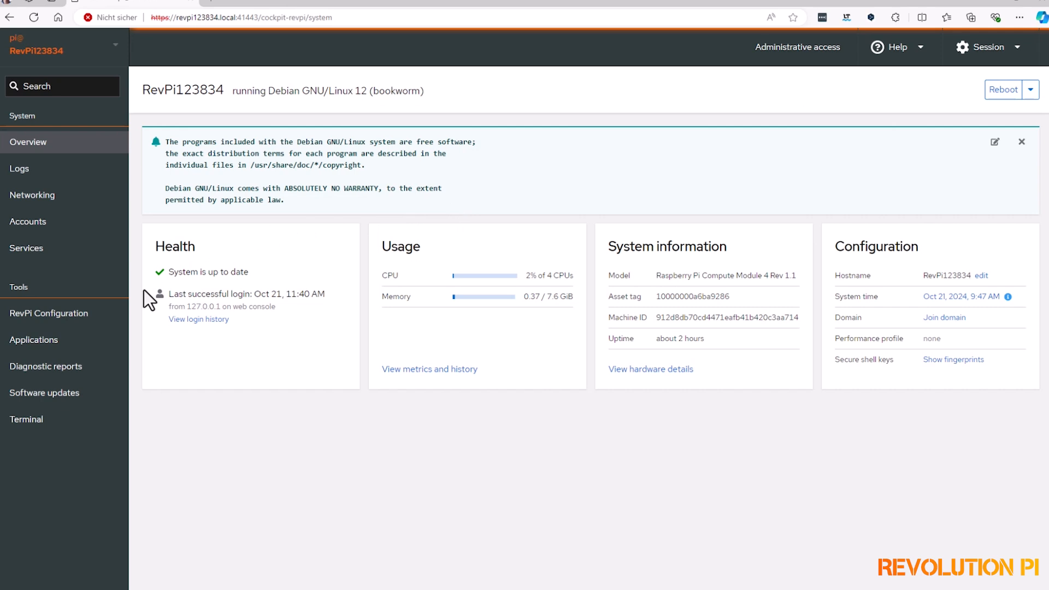
pyautogui.click(45, 393)
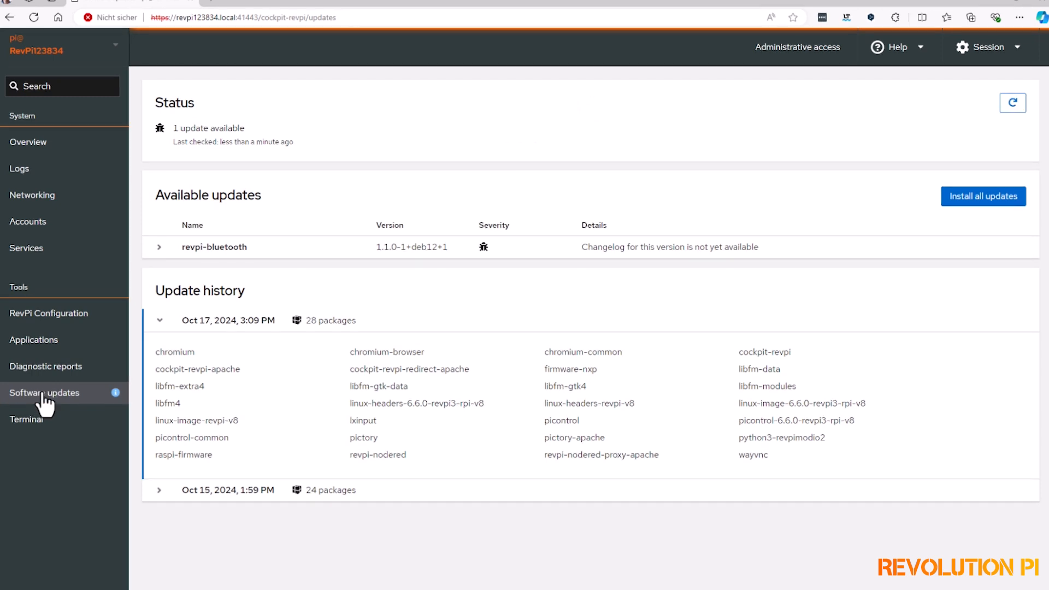
# Show RevPi Configuration with PiCtory, Node-RED, runtimes, system and disabled WLAN/BT settings.
pyautogui.click(48, 314)
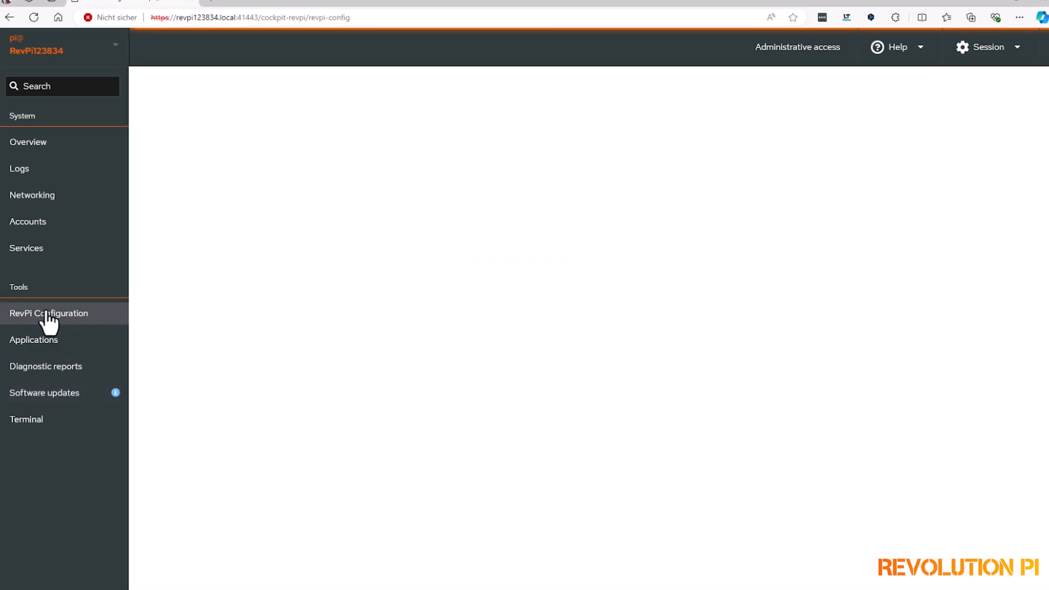
pyautogui.click(49, 313)
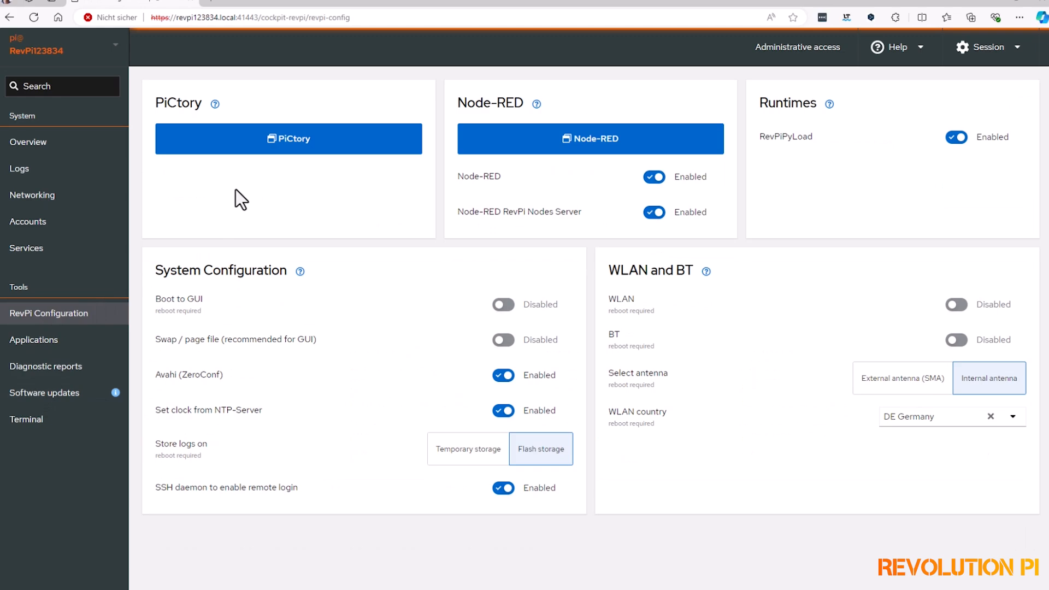
pyautogui.click(288, 138)
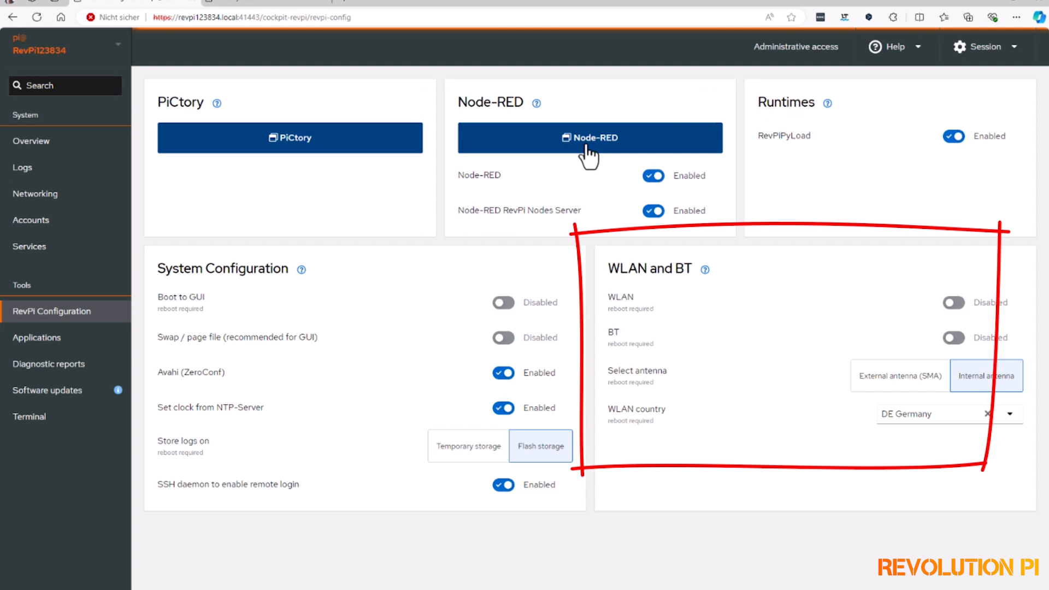
# After visiting Accounts, run piTest -d in the Terminal, detecting one RevPi Connect 4.
pyautogui.click(28, 221)
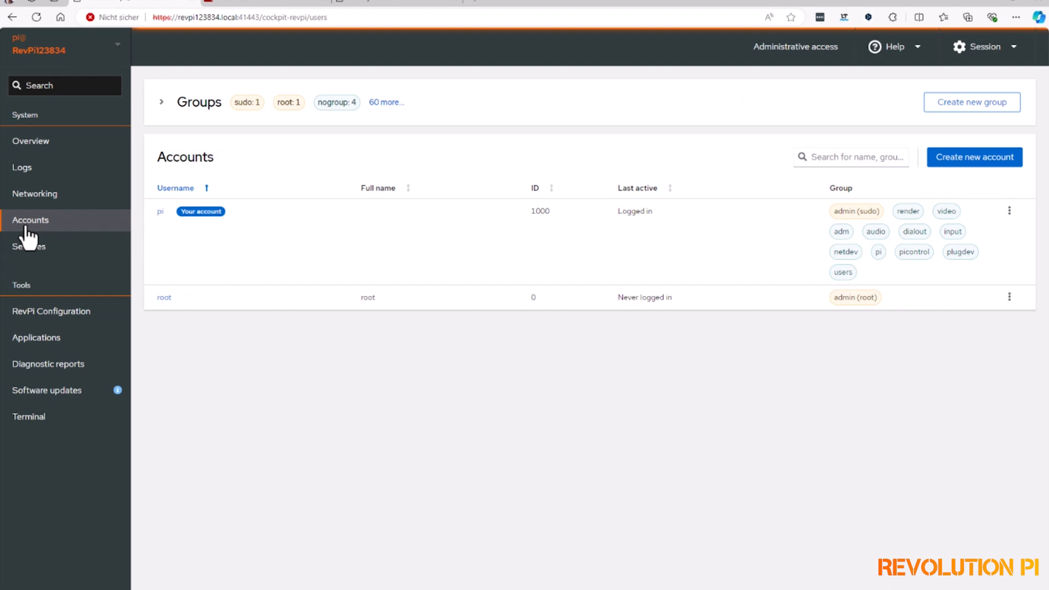
pyautogui.moveTo(27, 419)
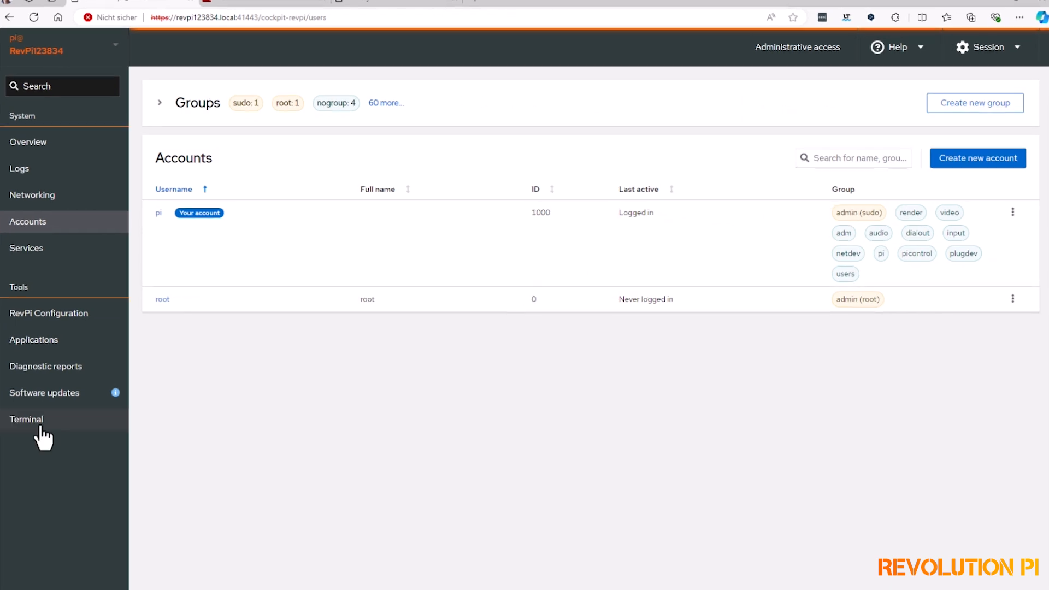
pyautogui.click(26, 420)
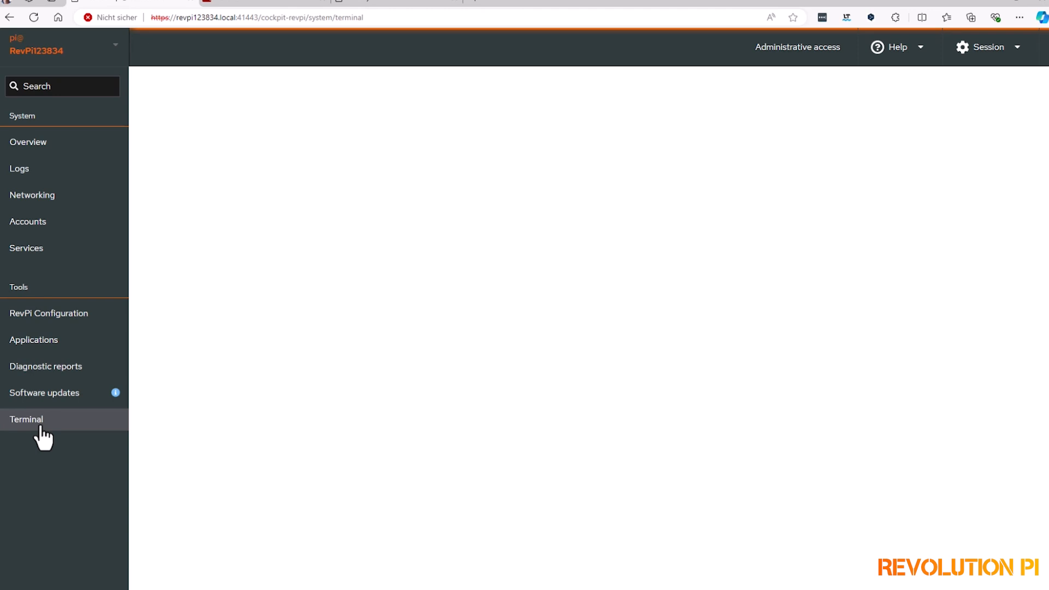
pyautogui.click(27, 419)
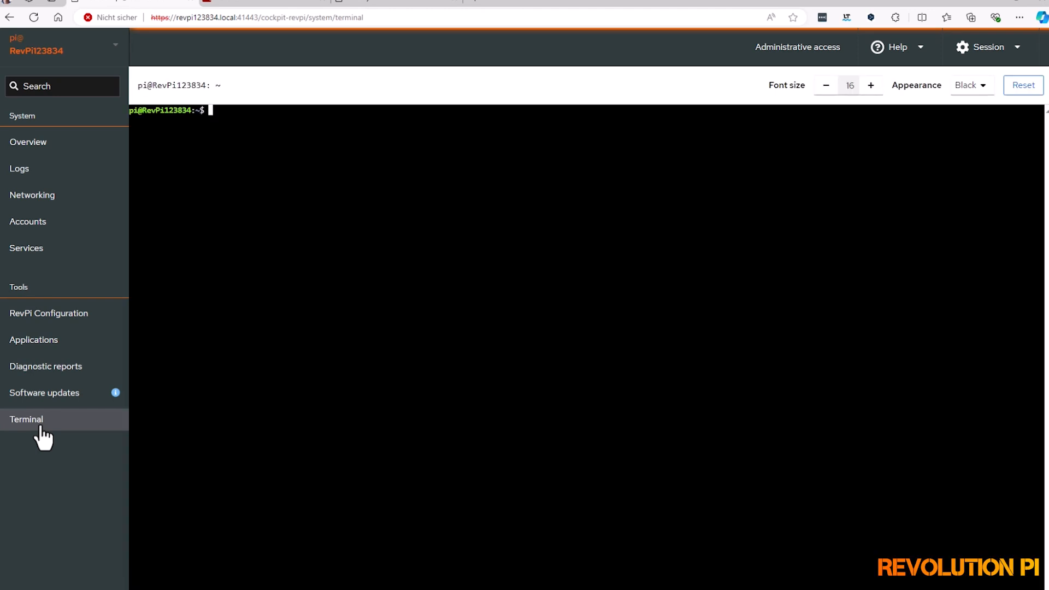
pyautogui.write('piT')
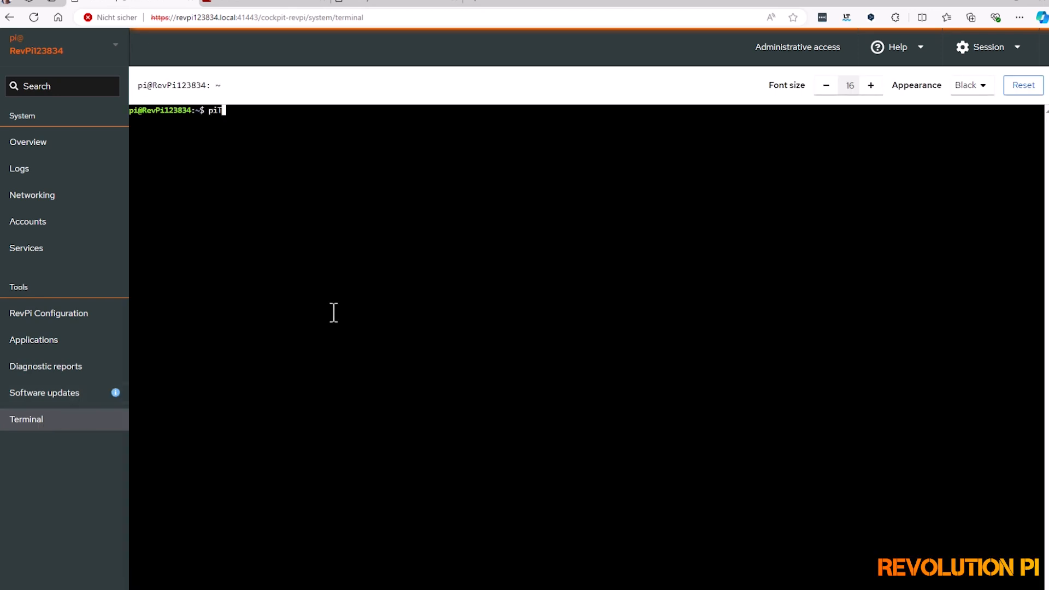
pyautogui.press('Return')
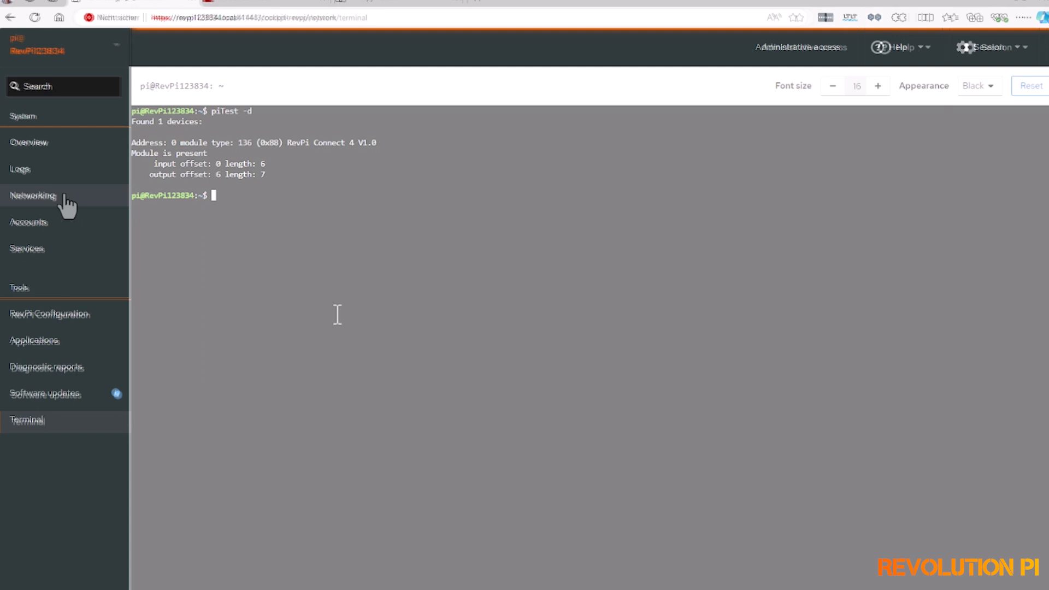
# View network interfaces, run sudo nmtui in the Terminal, then show error-level logs.
pyautogui.click(32, 195)
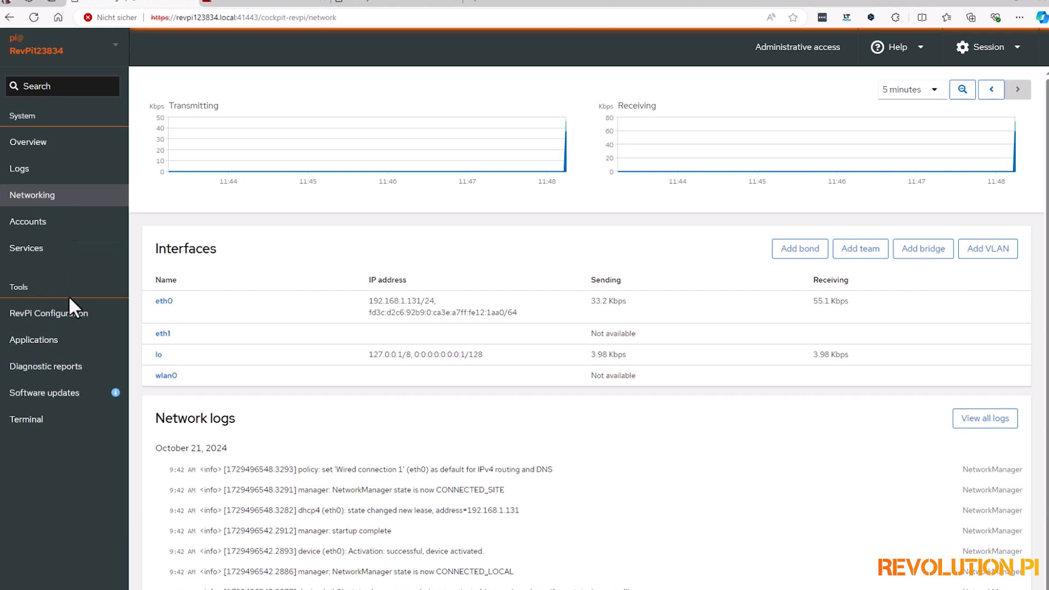
pyautogui.moveTo(26, 419)
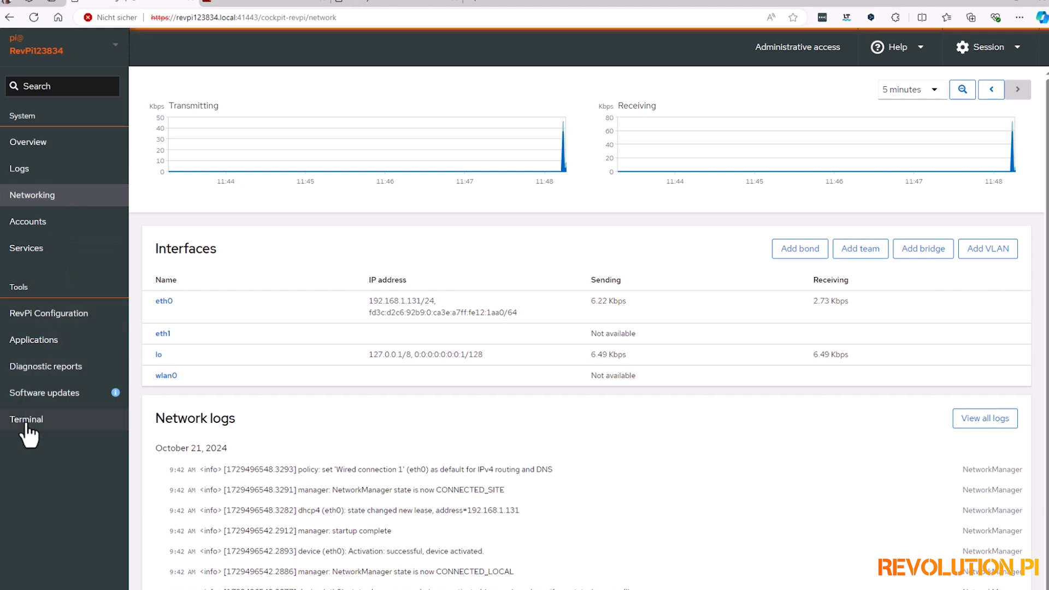
pyautogui.click(27, 420)
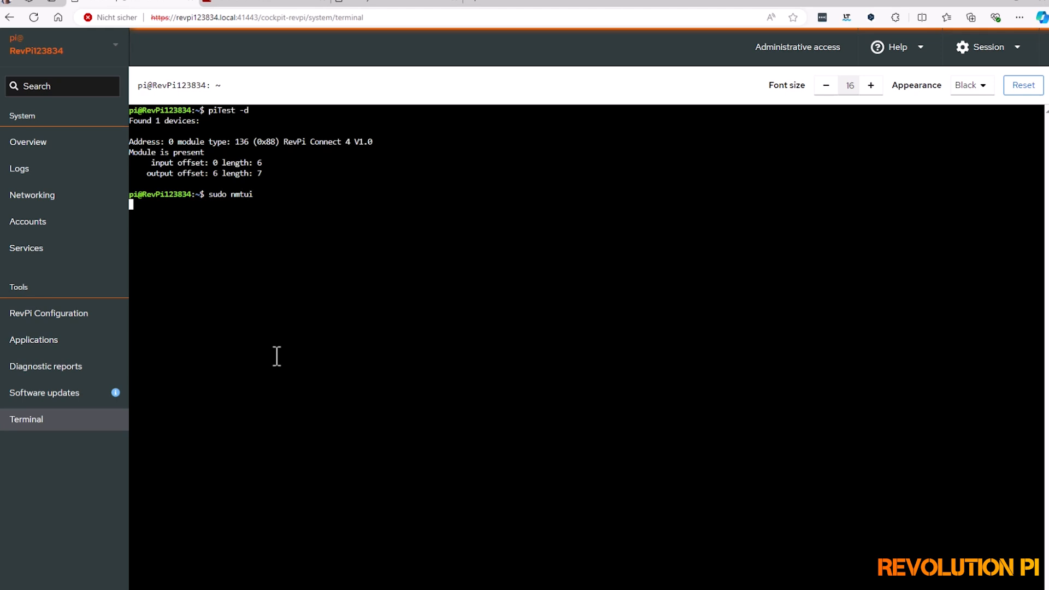
pyautogui.press('Return')
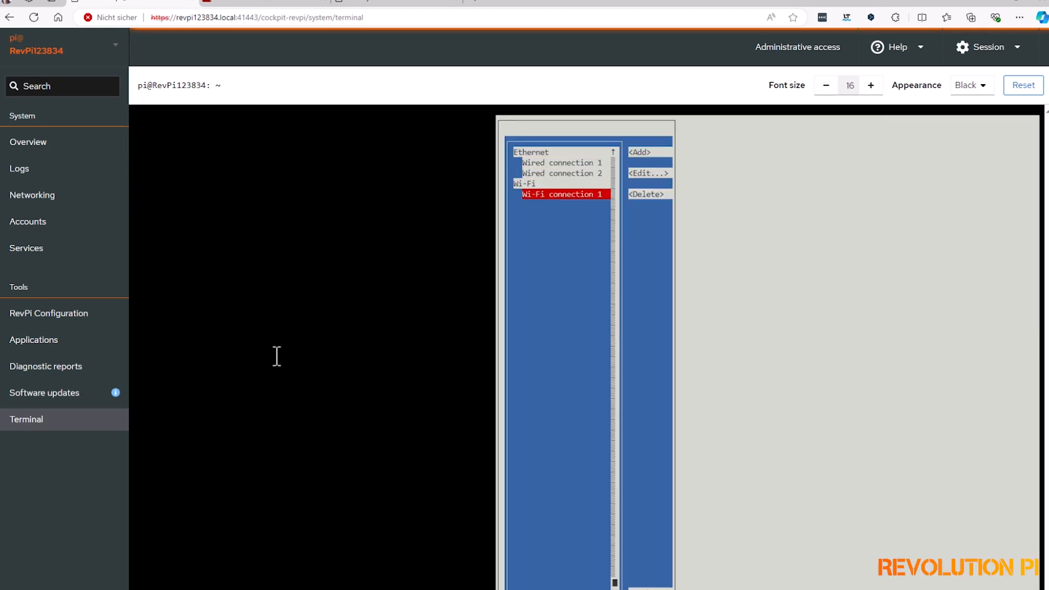
pyautogui.click(18, 169)
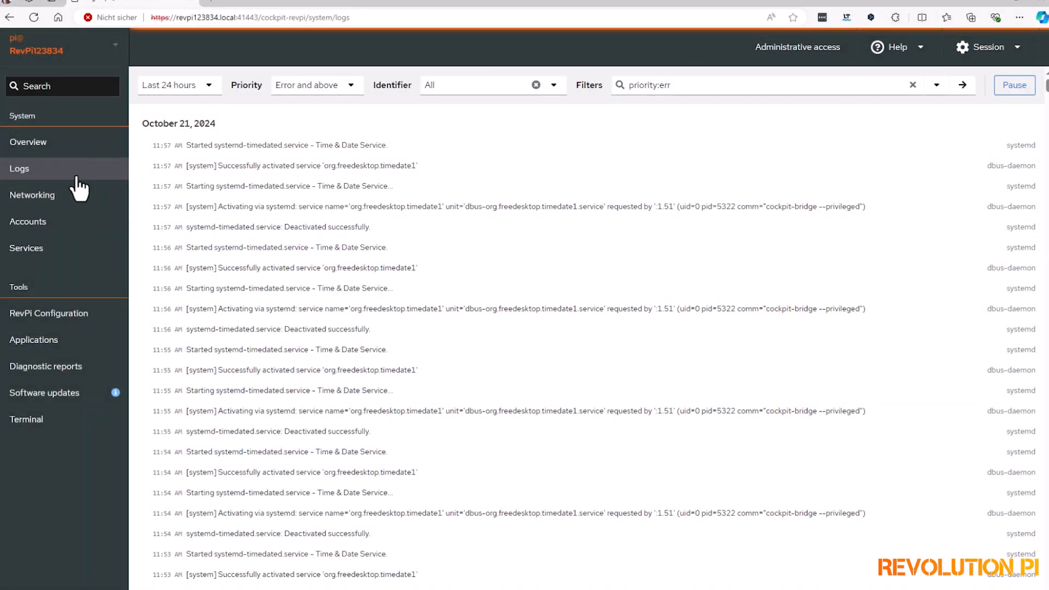
# Inspect the systemd-timedated log entry's fields, then list system services and their states.
pyautogui.click(286, 145)
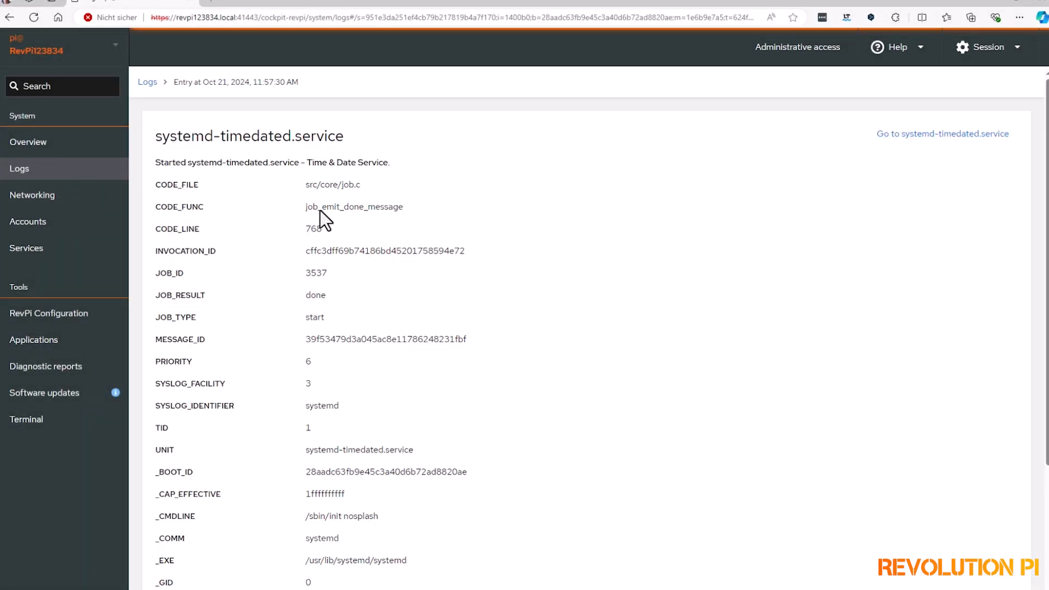
pyautogui.scroll(-3)
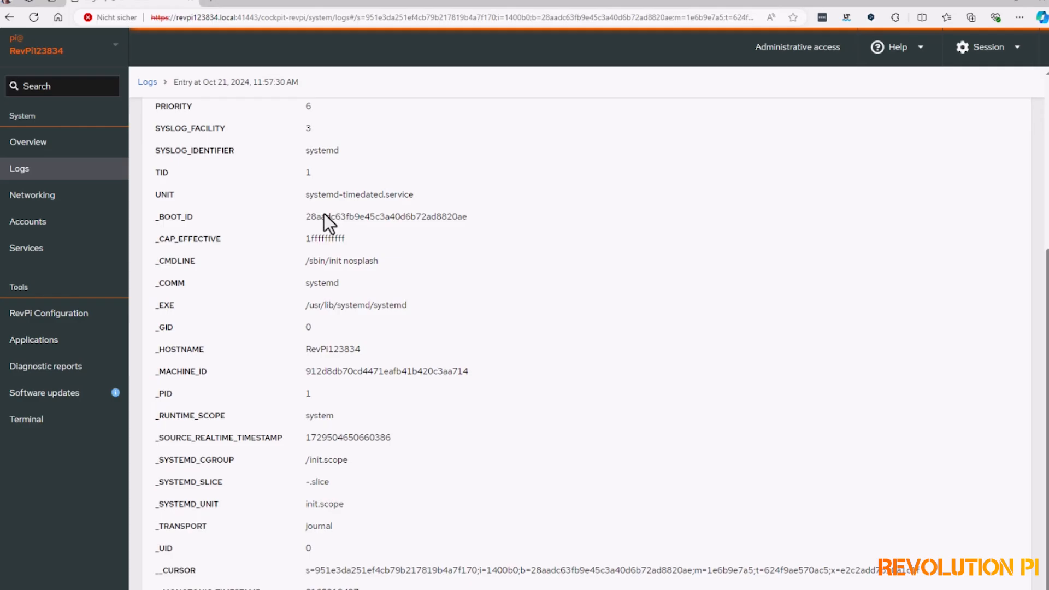
pyautogui.click(27, 247)
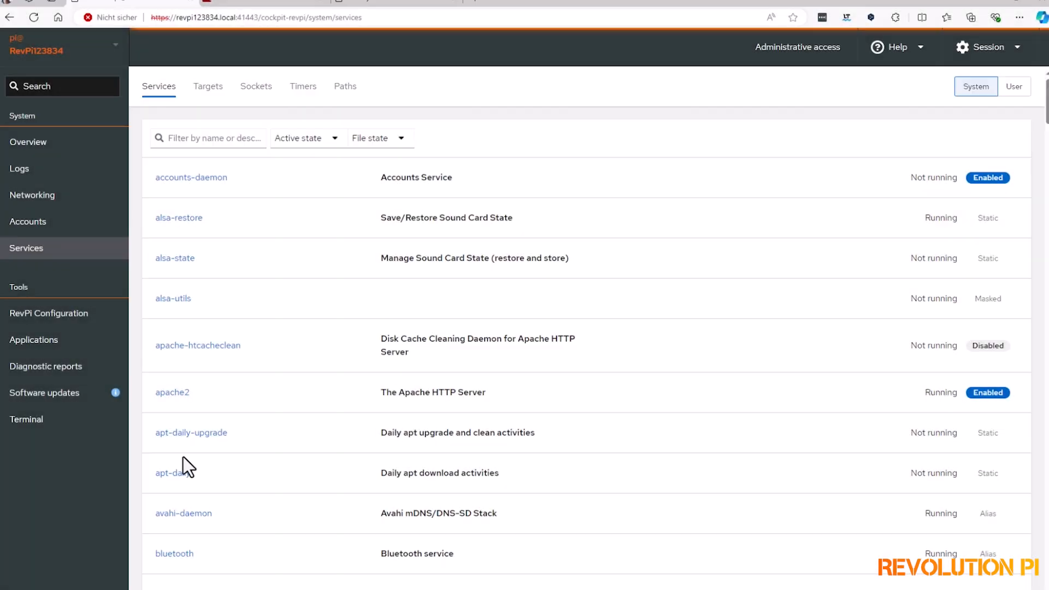